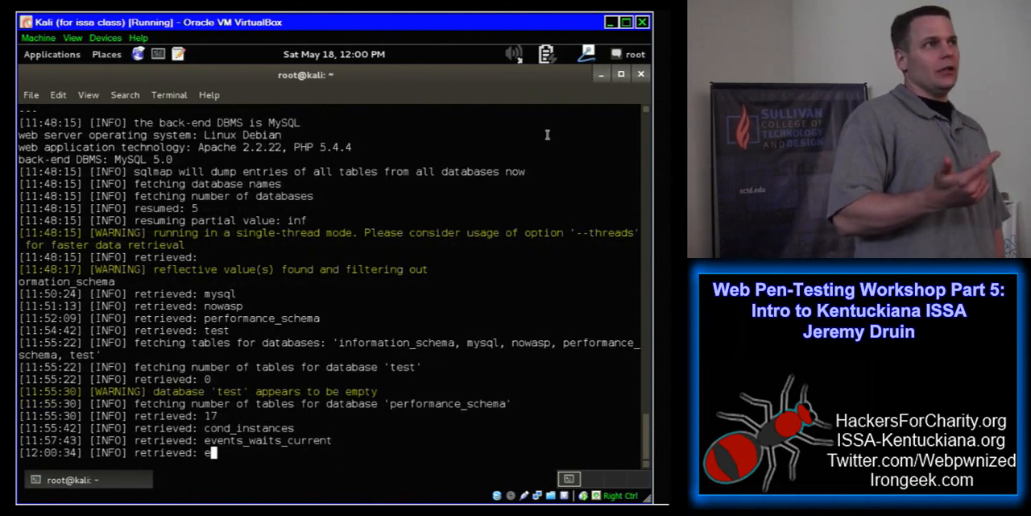
pyautogui.write('vents')
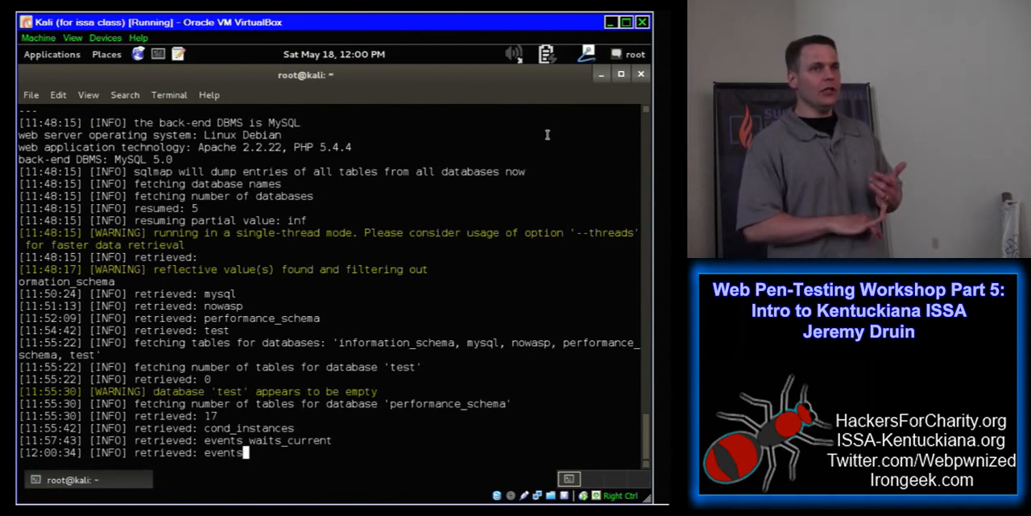
pyautogui.write('_waits_history')
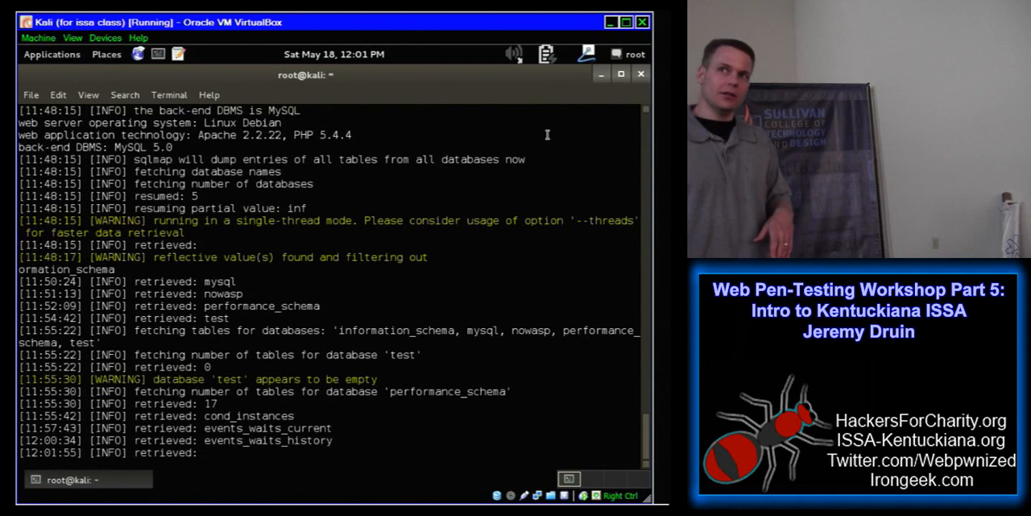
pyautogui.write('events_waits_h')
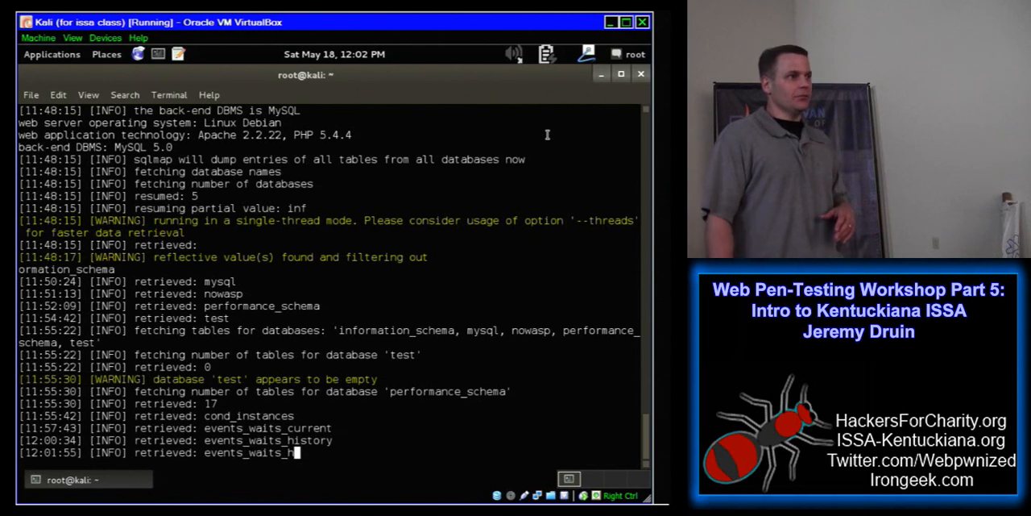
pyautogui.write('istory_long')
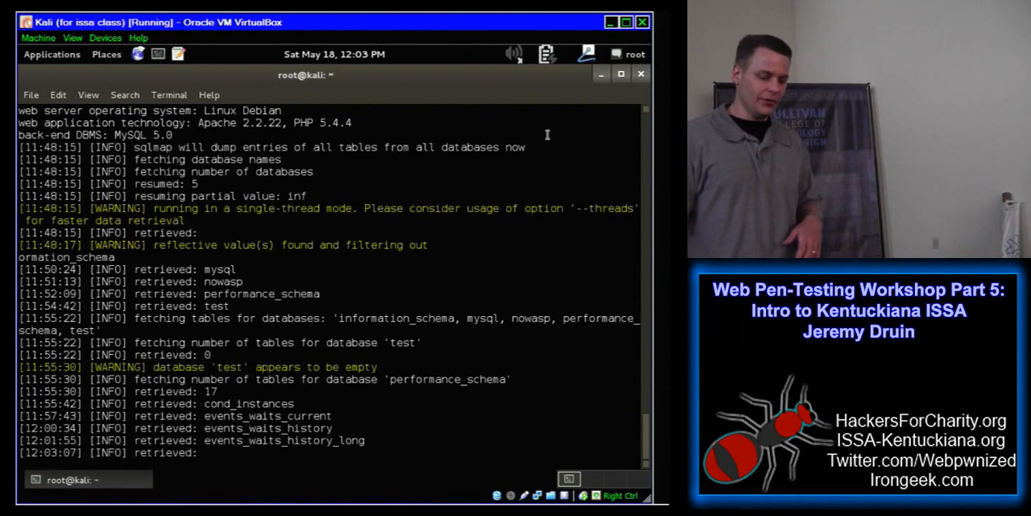
pyautogui.write('ev')
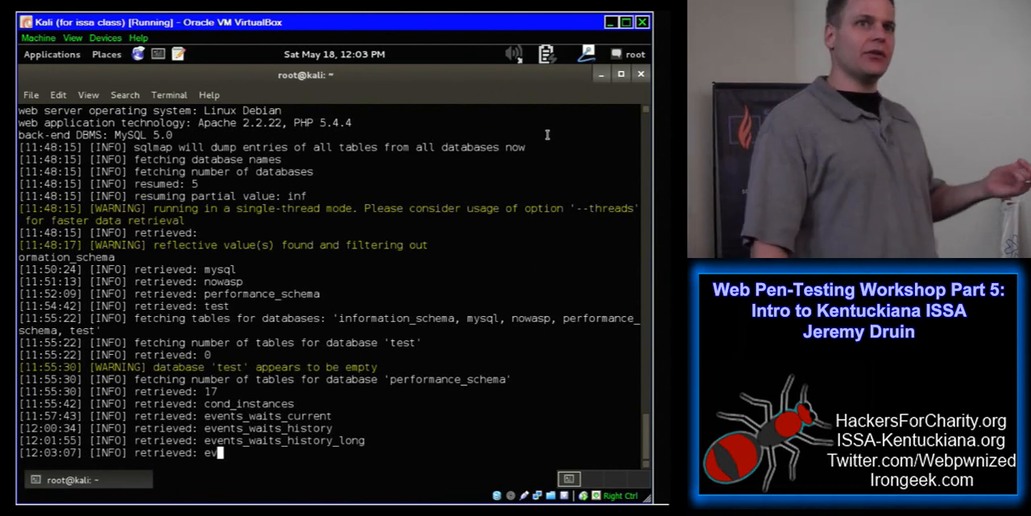